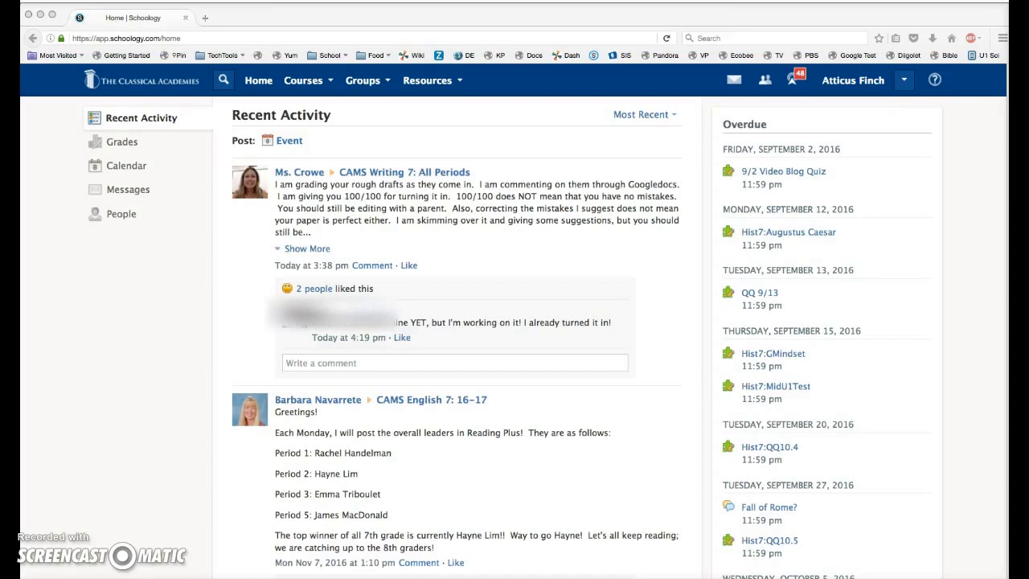
mouse_move(170, 167)
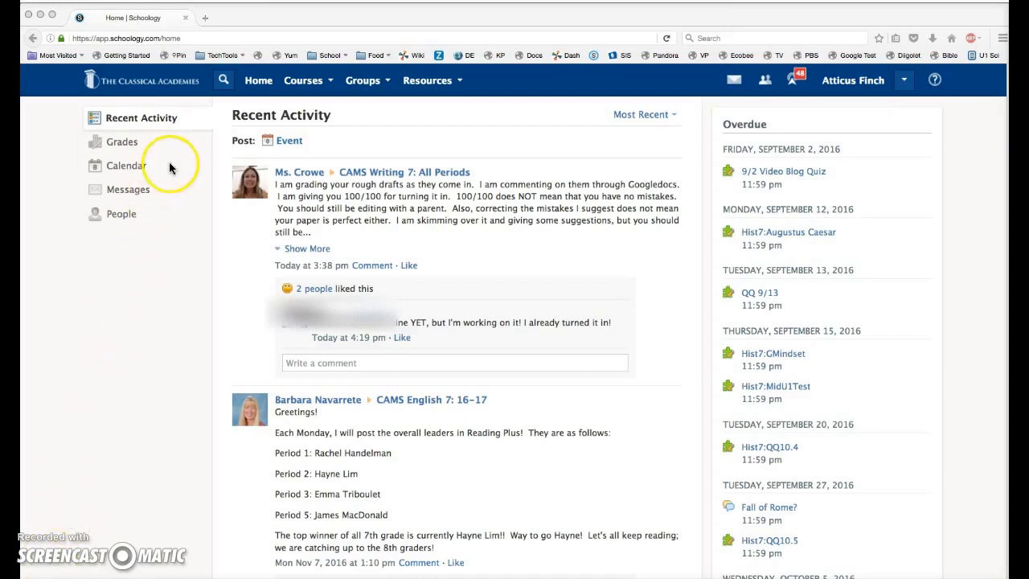
mouse_move(299, 479)
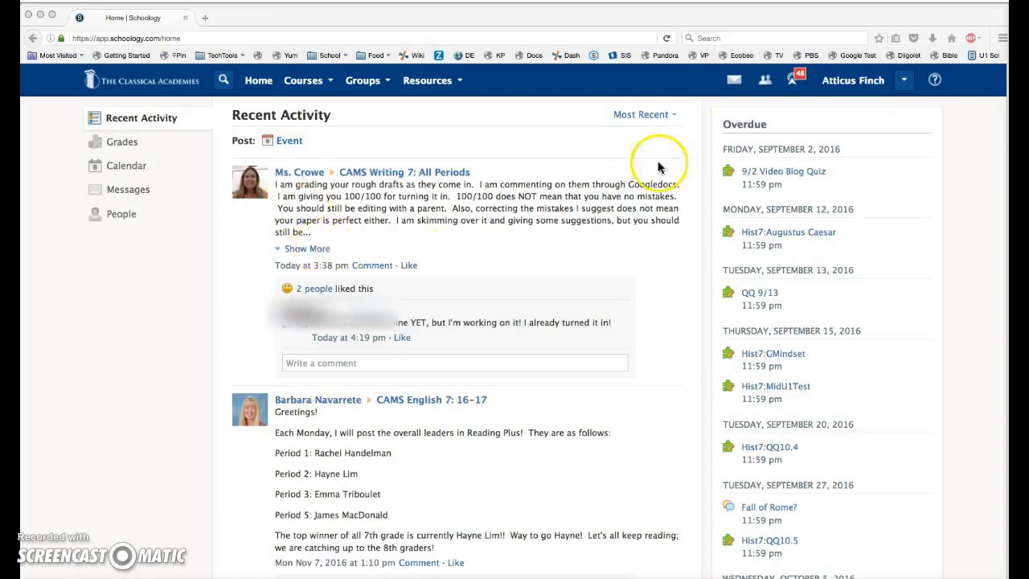
mouse_move(836, 89)
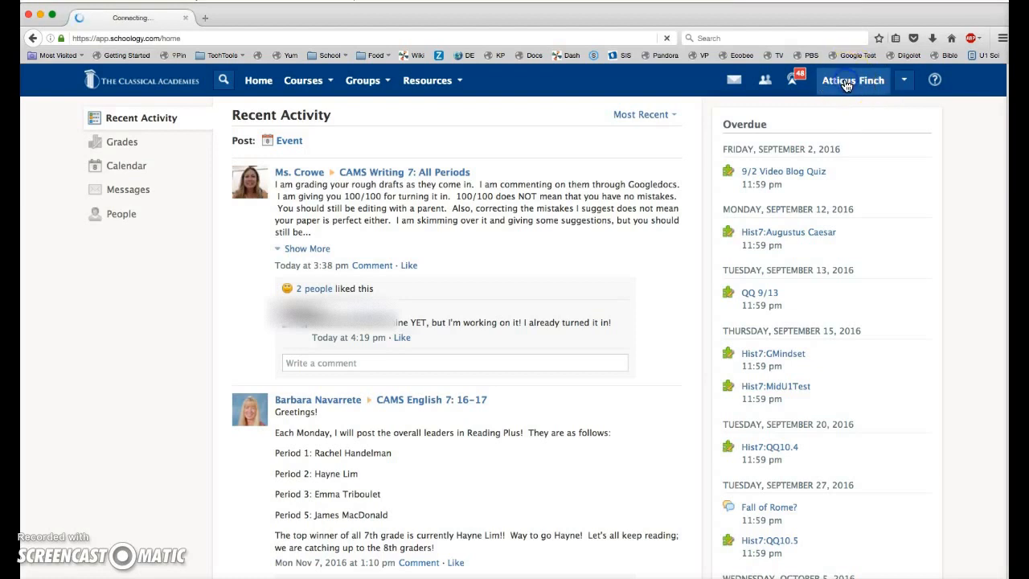
- Try the profile picture upload option from the student's profile, then leave the picture unchanged
left_click(852, 80)
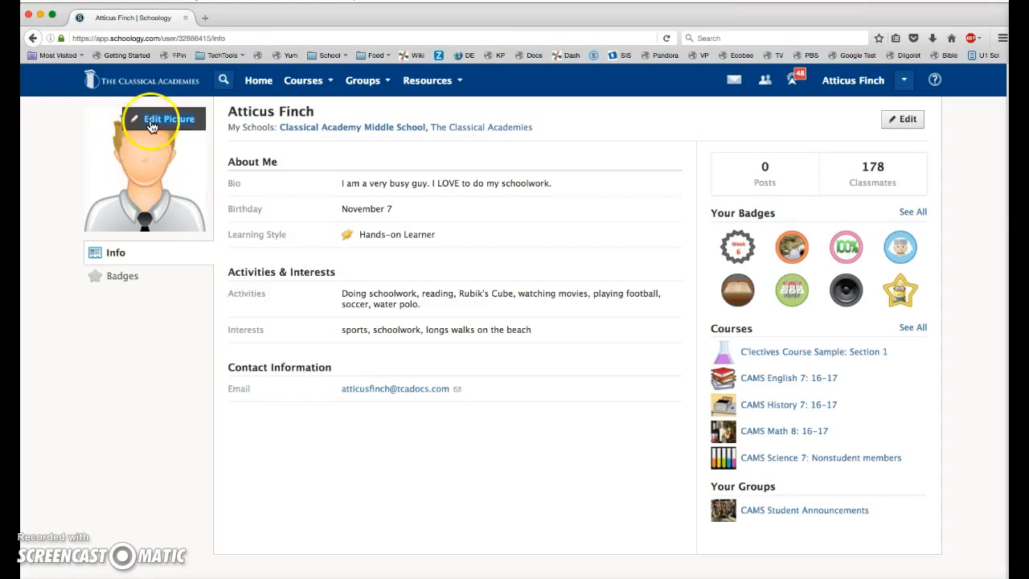
left_click(167, 118)
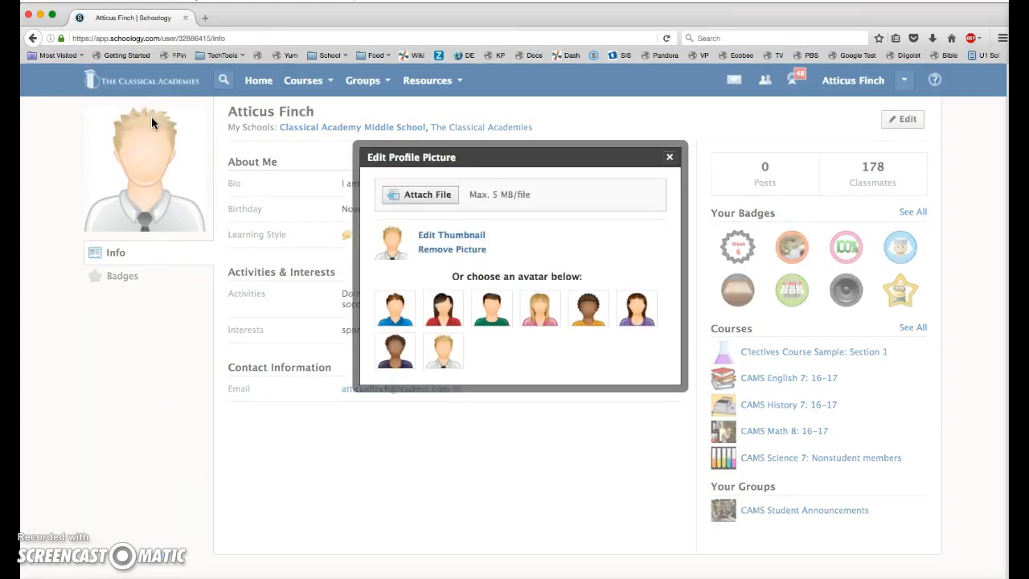
mouse_move(572, 213)
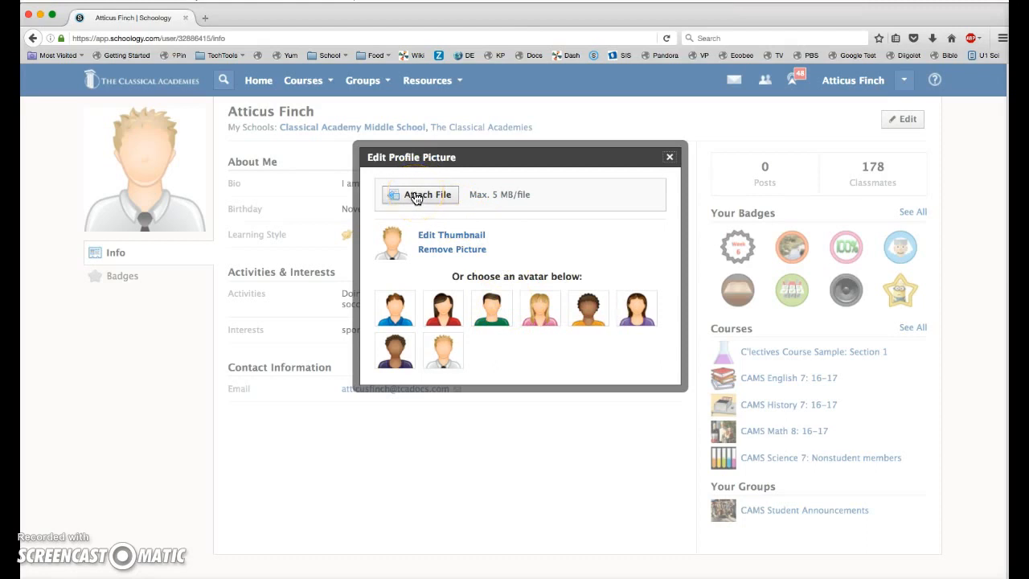
left_click(669, 157)
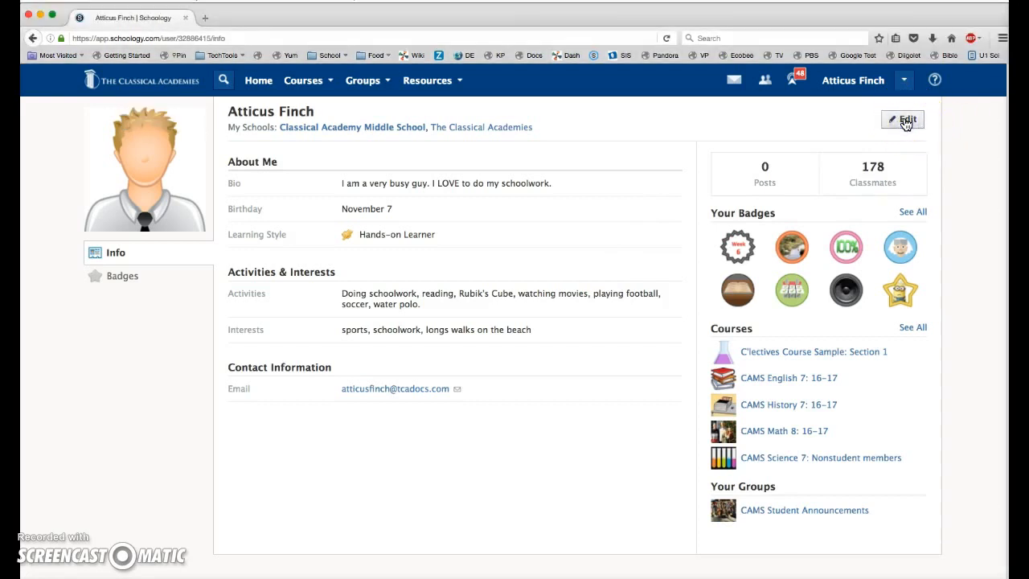
- Clear the About Me bio, birthday and learner type and save the emptied fields
left_click(900, 119)
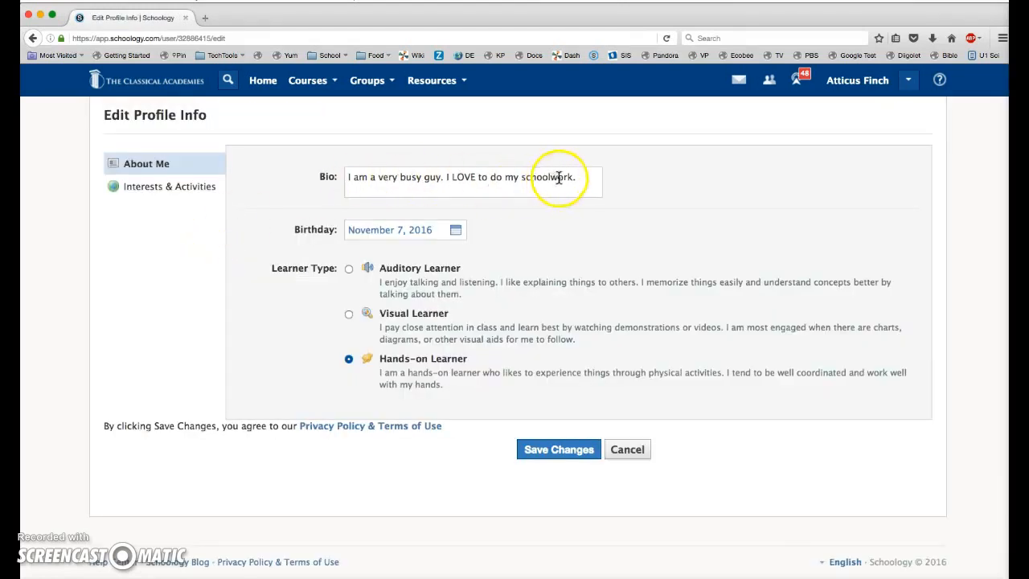
triple_click(473, 177)
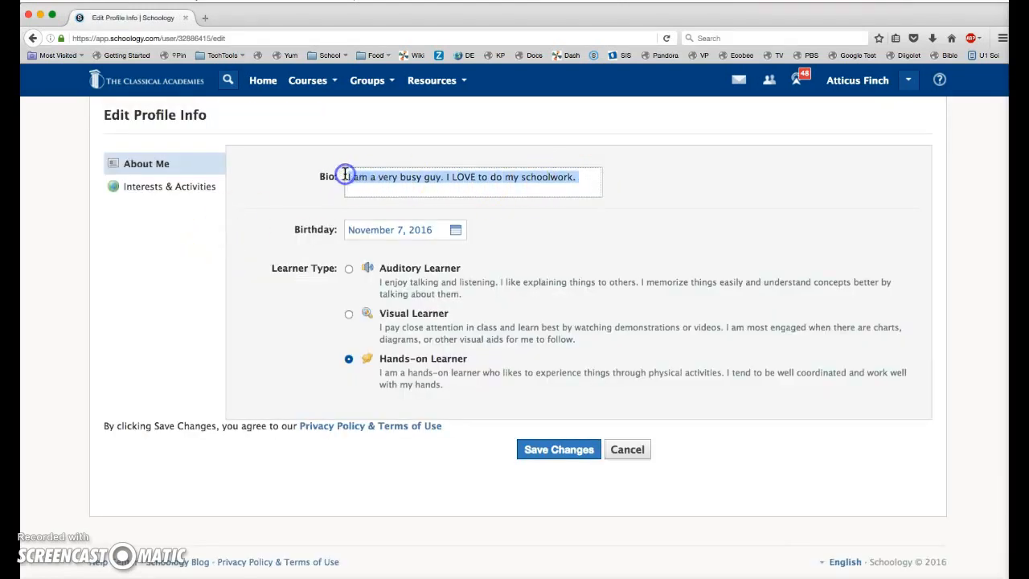
key("Delete")
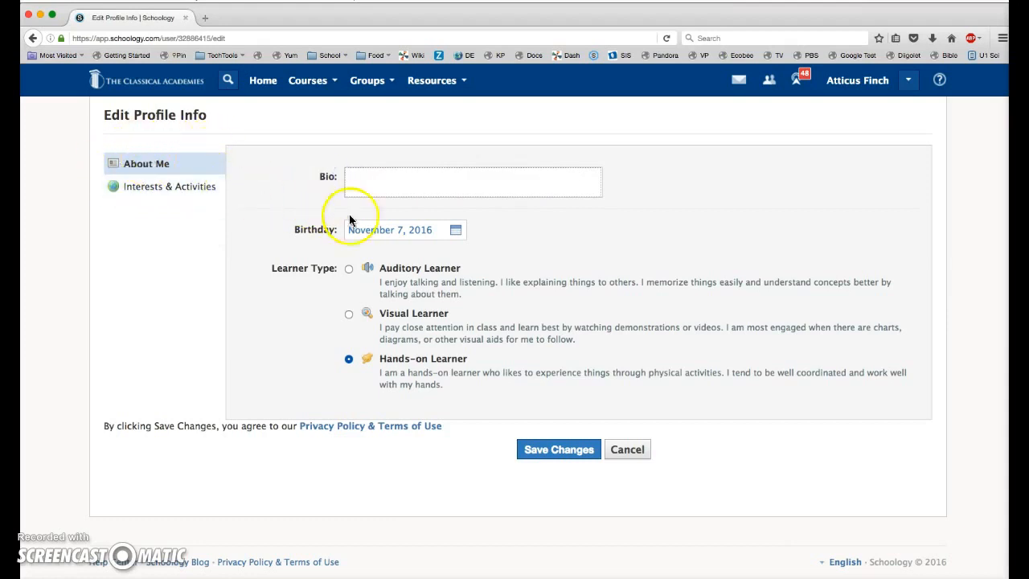
left_click(389, 228)
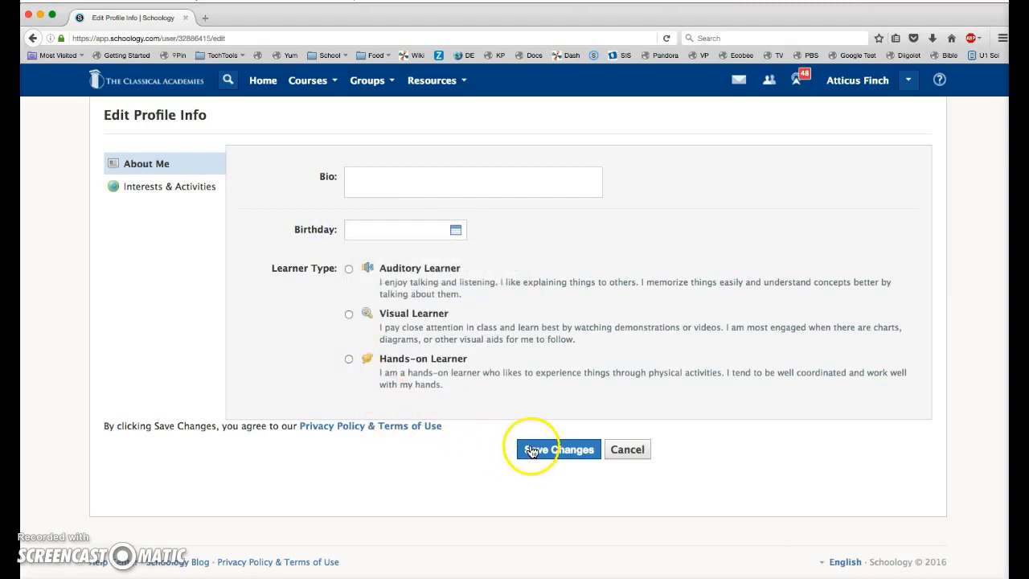
left_click(559, 449)
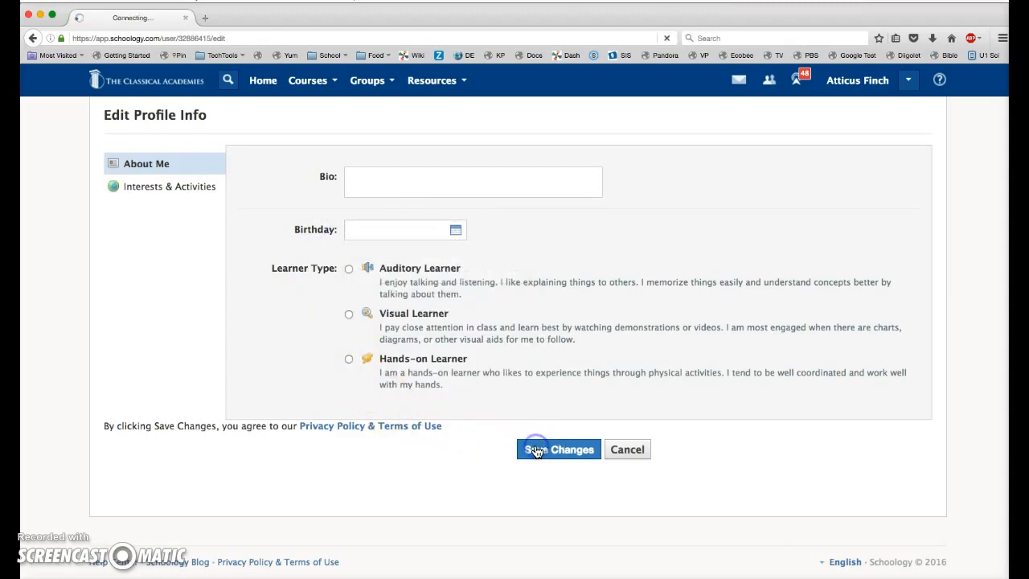
left_click(560, 449)
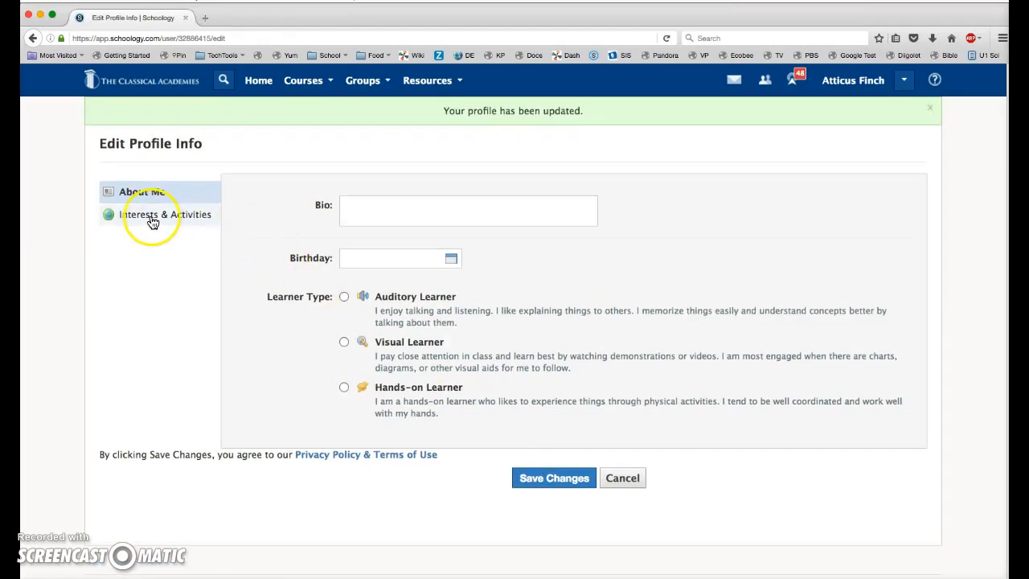
- Empty the Activities and Interests fields and save the change
left_click(164, 214)
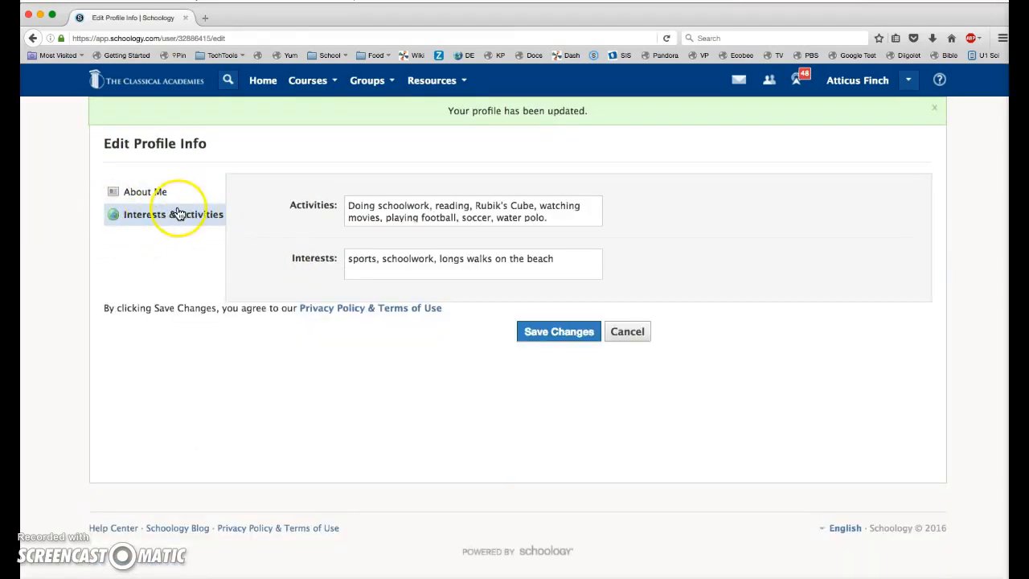
triple_click(473, 212)
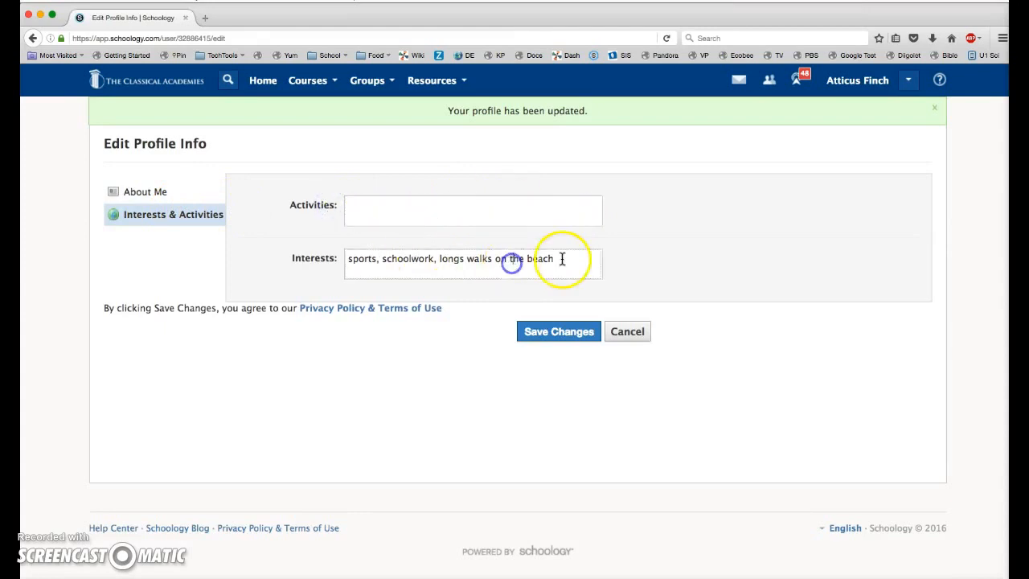
left_click(559, 331)
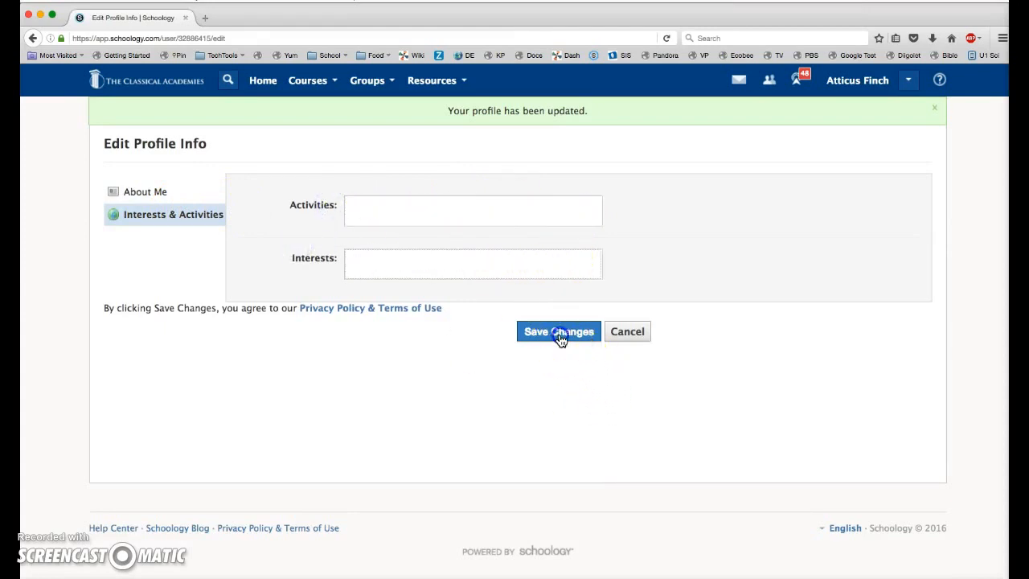
left_click(558, 331)
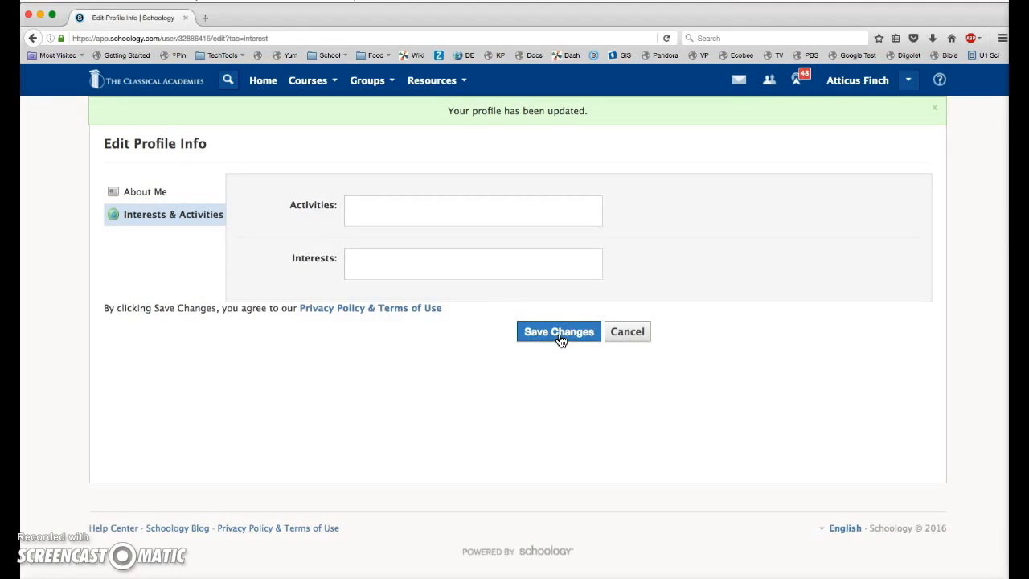
mouse_move(857, 81)
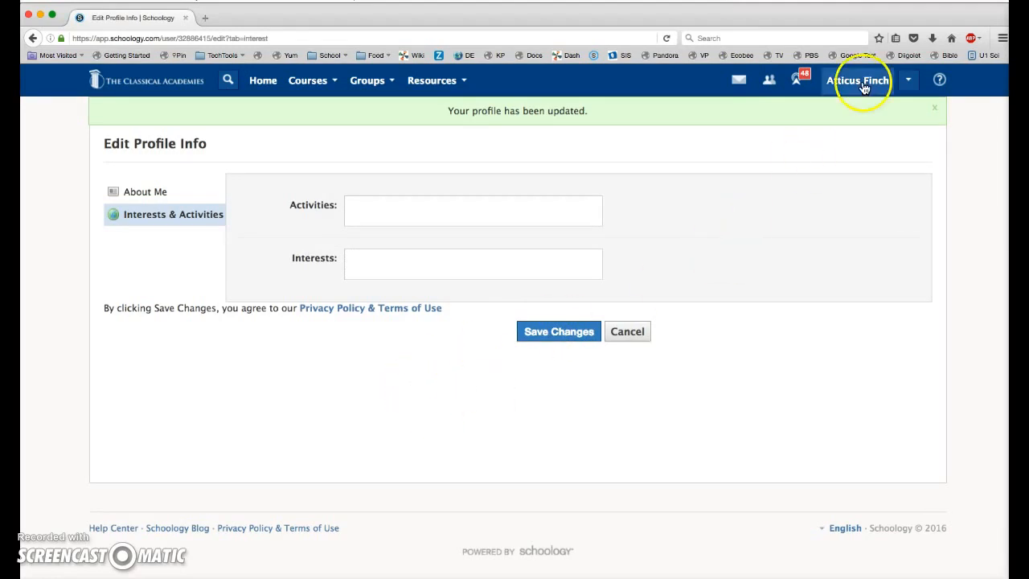
- Return to the student's profile page, now showing only contact info, badges, courses and groups
left_click(856, 80)
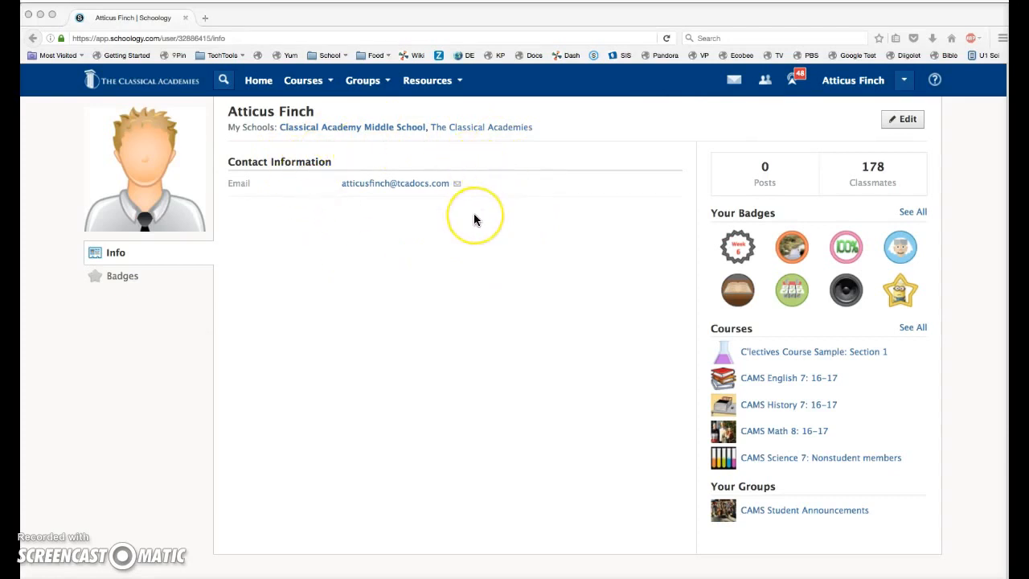
mouse_move(585, 283)
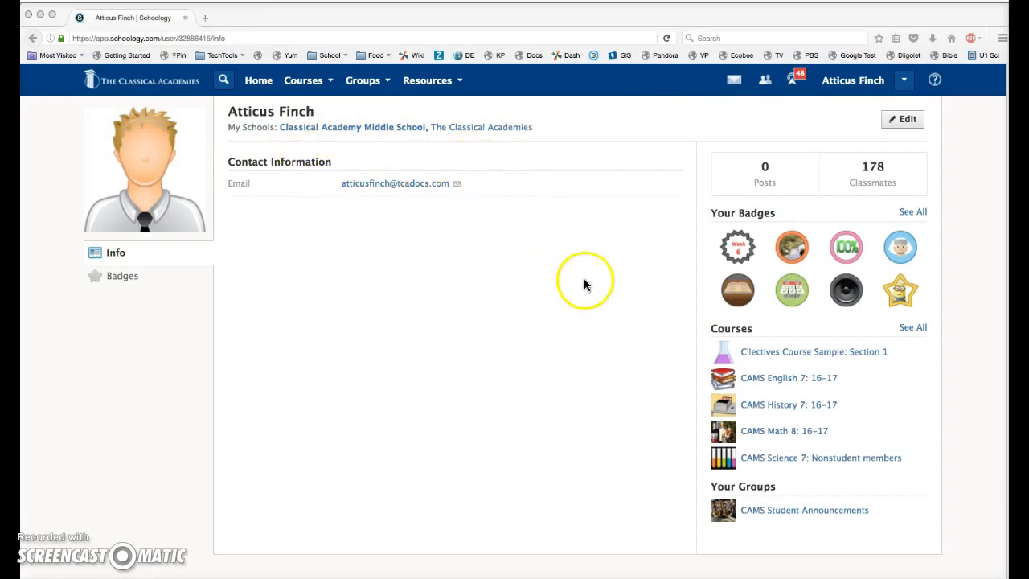
mouse_move(833, 395)
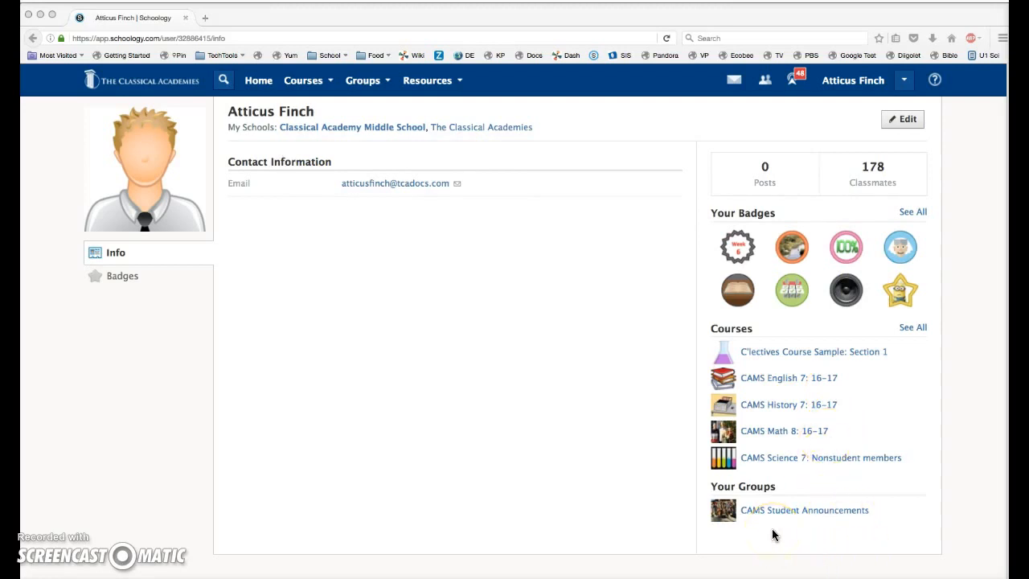
mouse_move(115, 540)
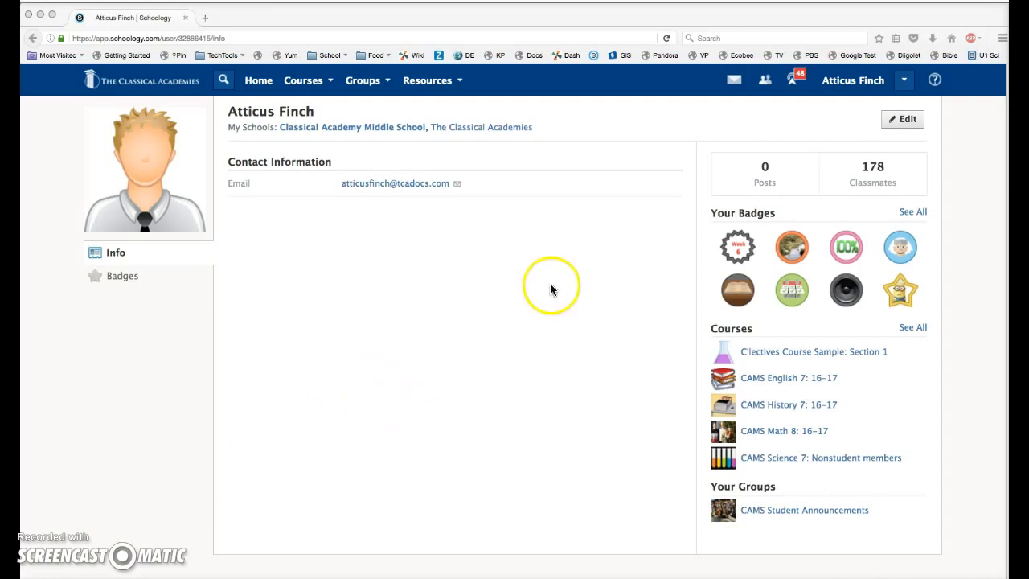
mouse_move(544, 324)
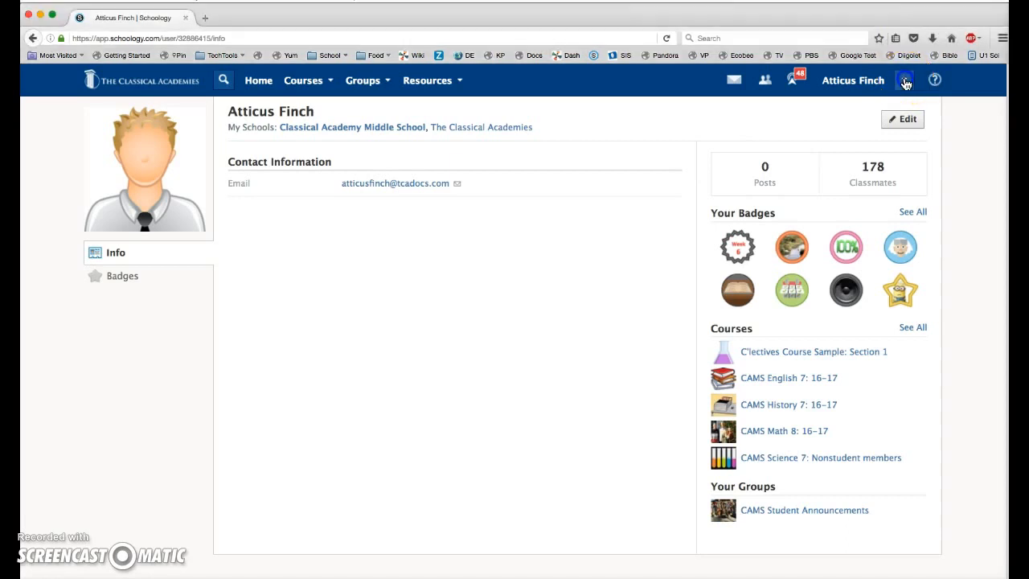
- Go to account Privacy settings, preview No One visibility, then restore everything to Organization
left_click(903, 81)
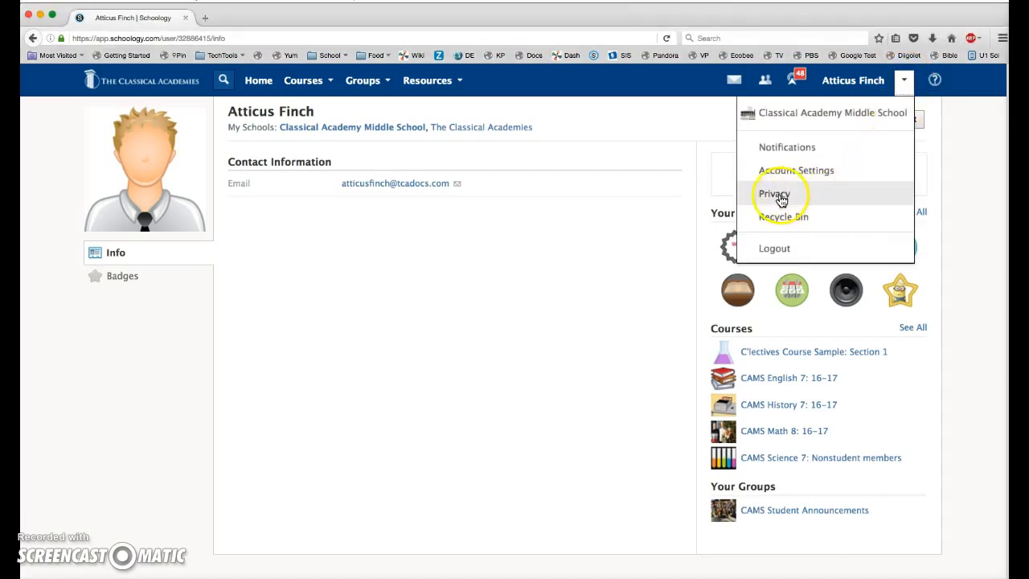
left_click(774, 193)
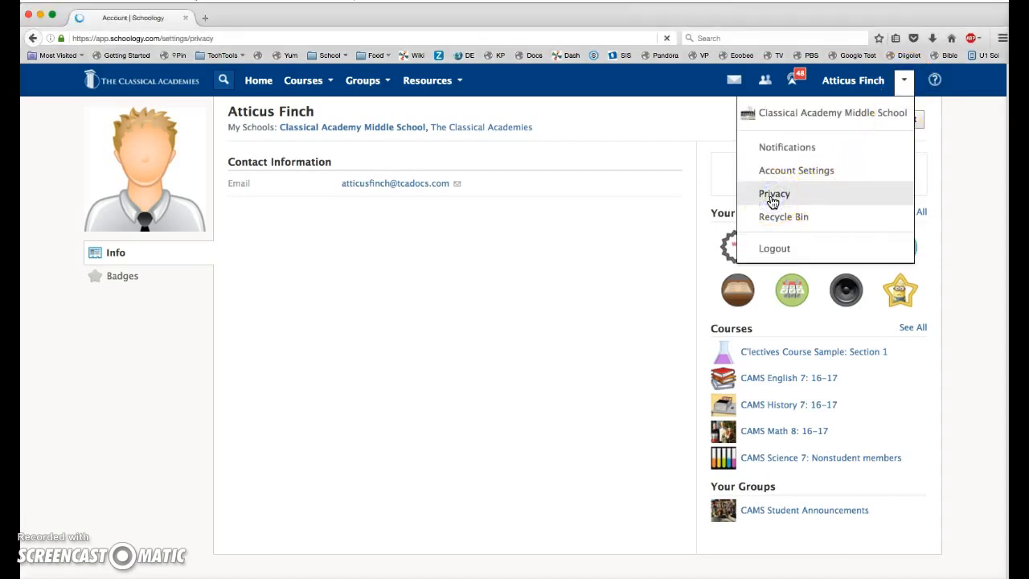
left_click(775, 193)
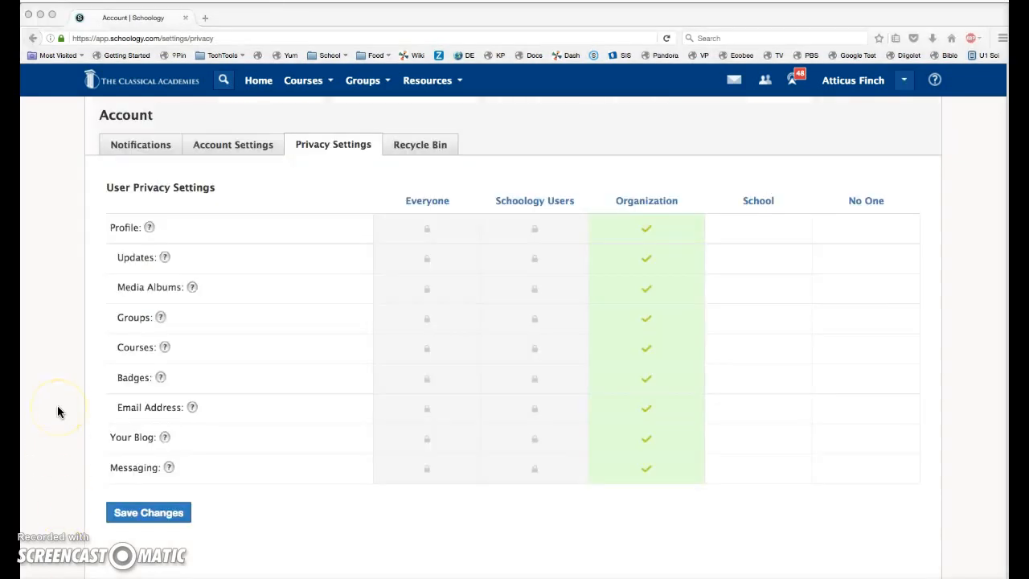
mouse_move(698, 332)
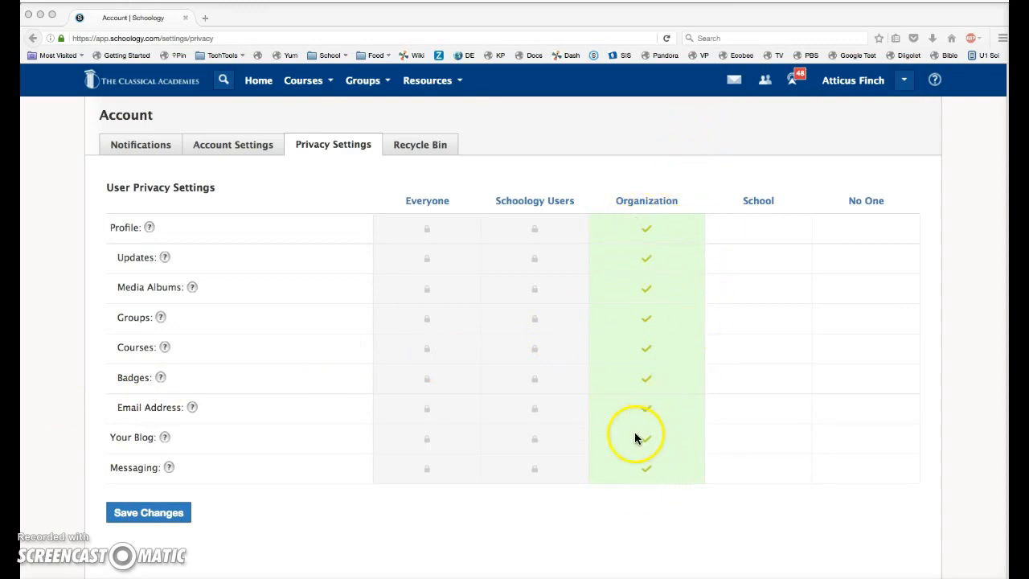
mouse_move(620, 492)
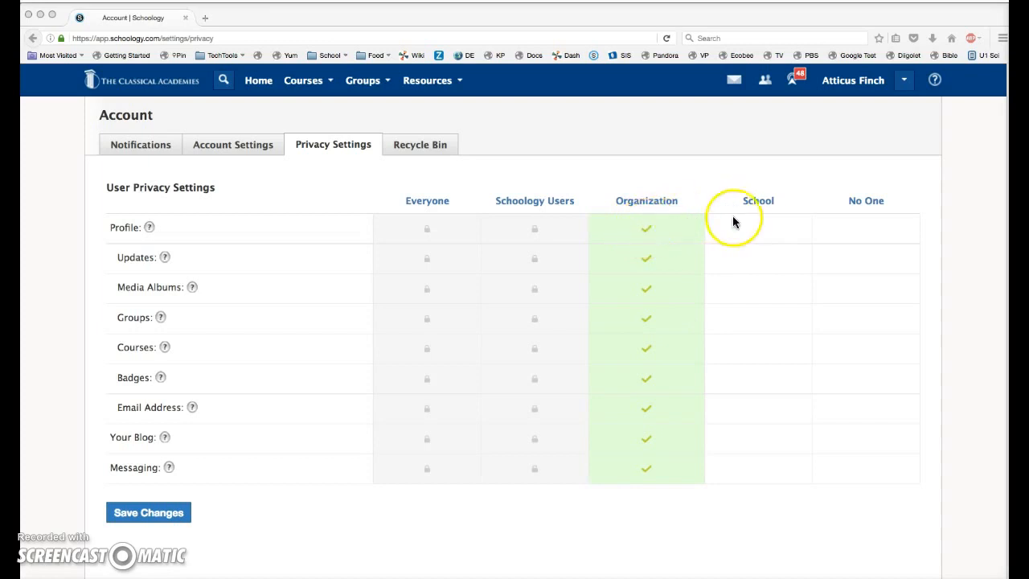
mouse_move(764, 231)
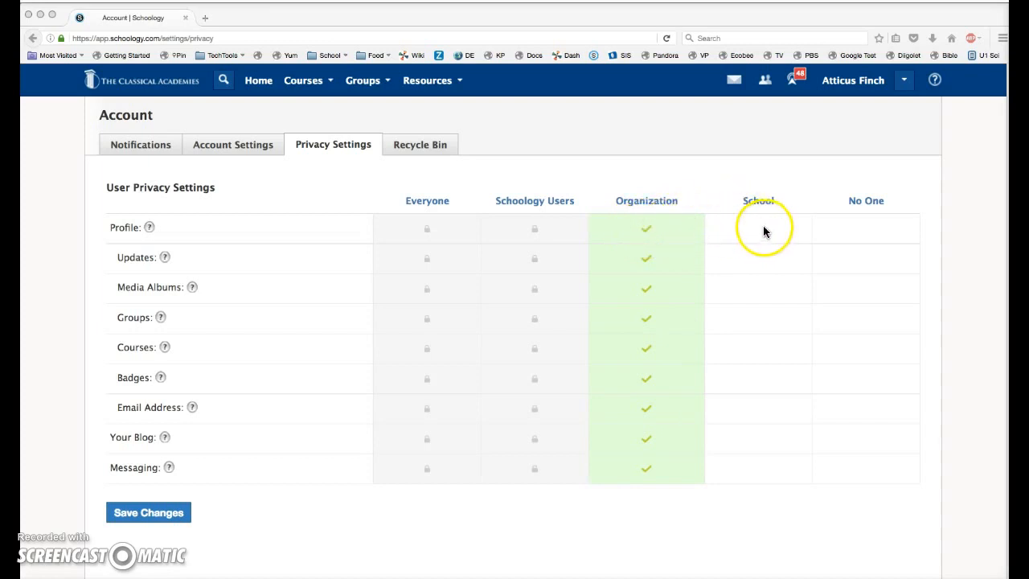
mouse_move(762, 232)
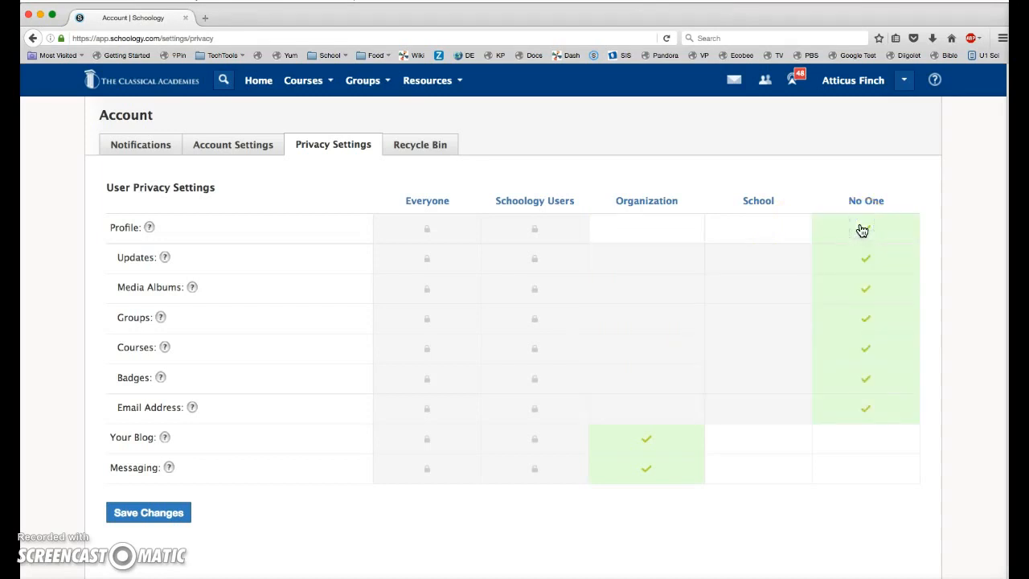
left_click(865, 228)
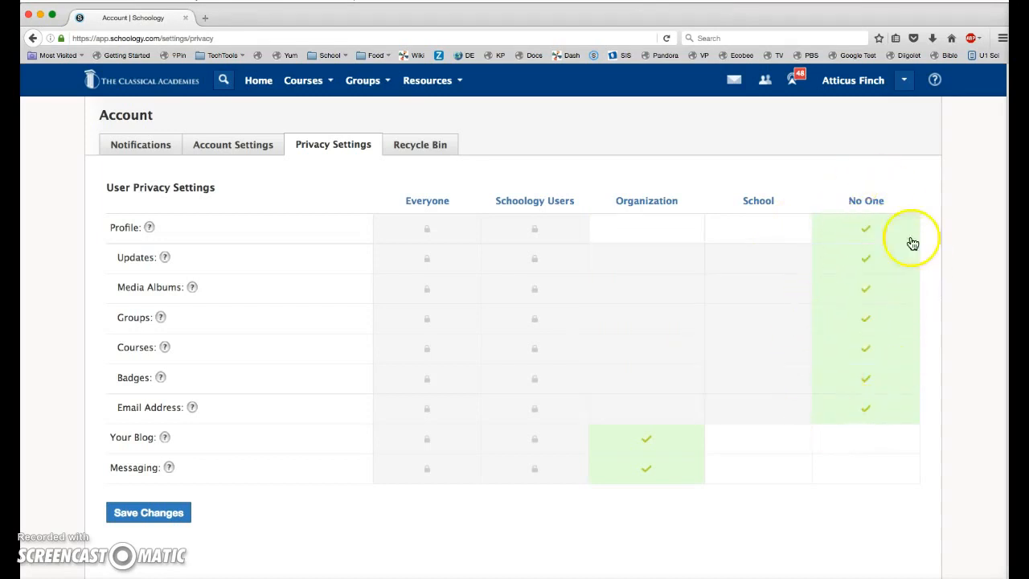
left_click(758, 228)
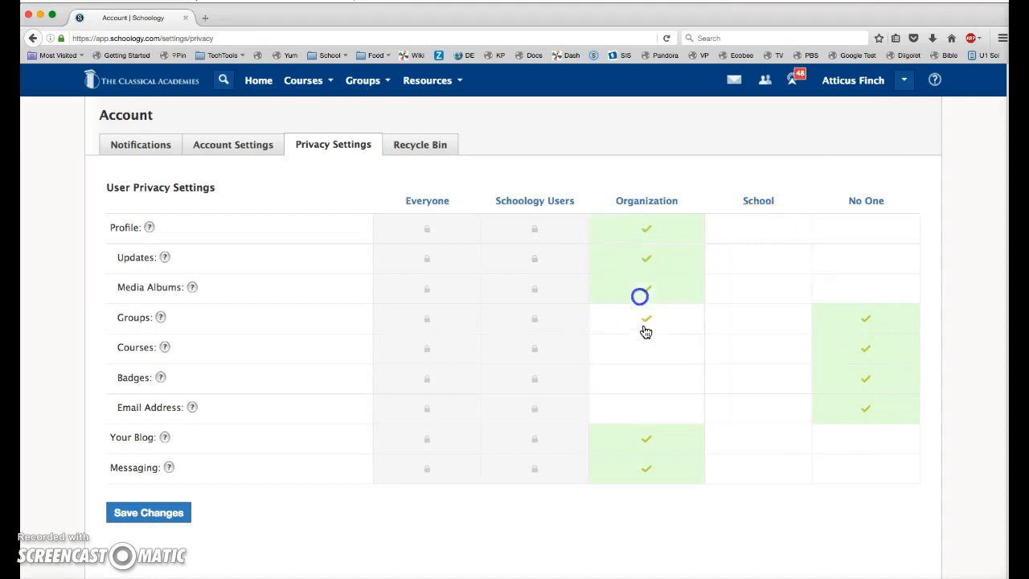
left_click(646, 405)
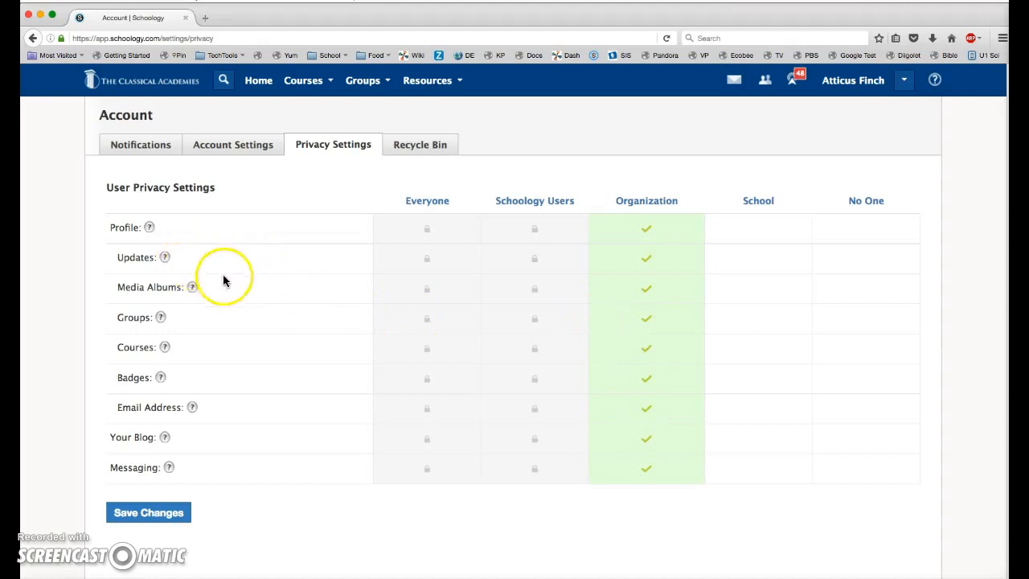
mouse_move(125, 290)
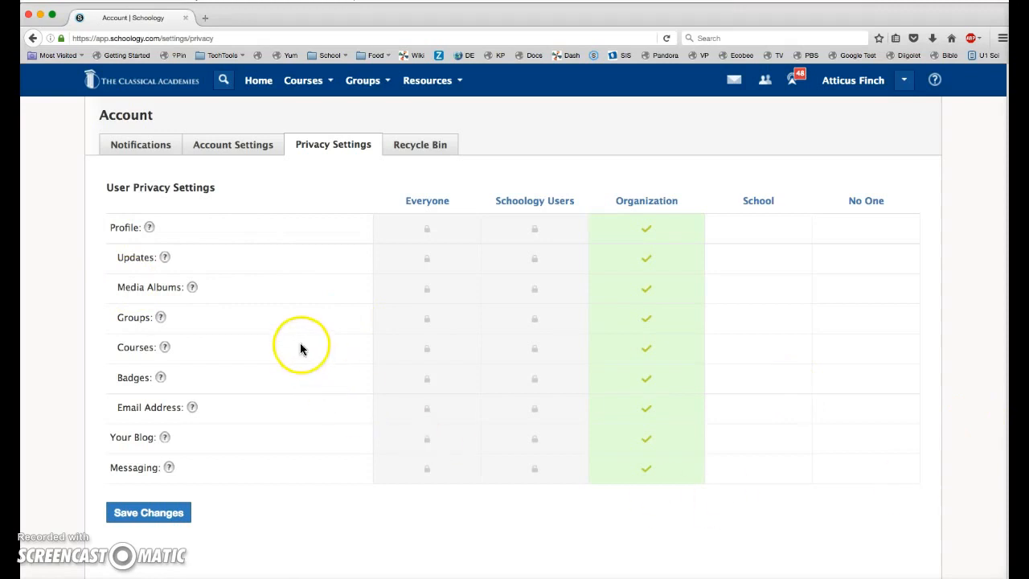
mouse_move(73, 320)
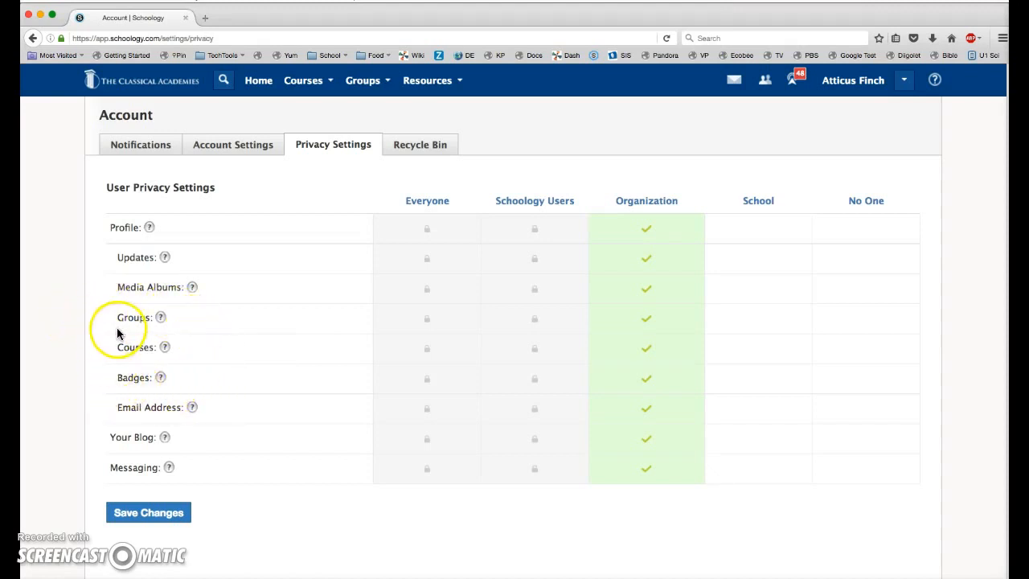
mouse_move(660, 332)
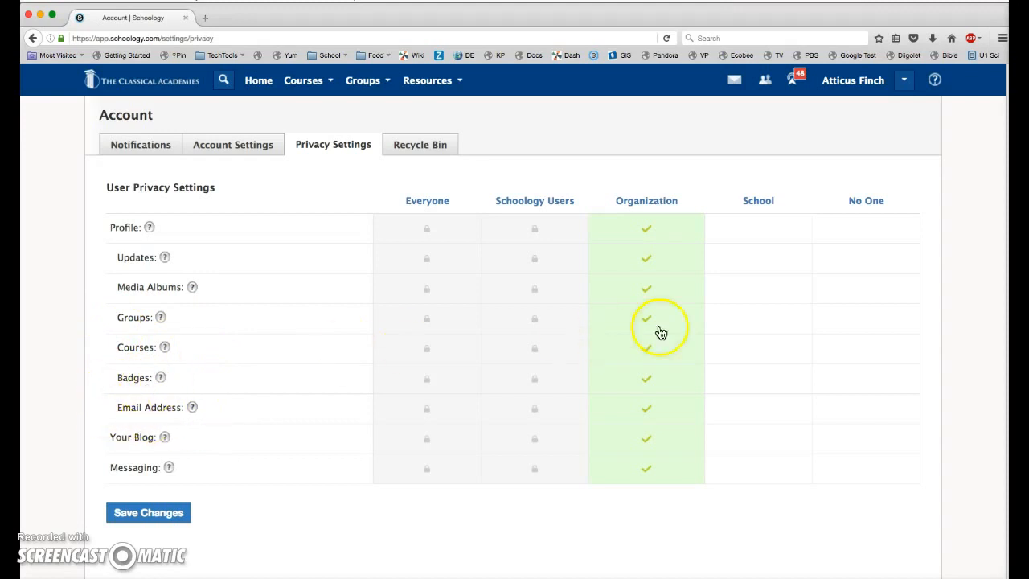
mouse_move(681, 325)
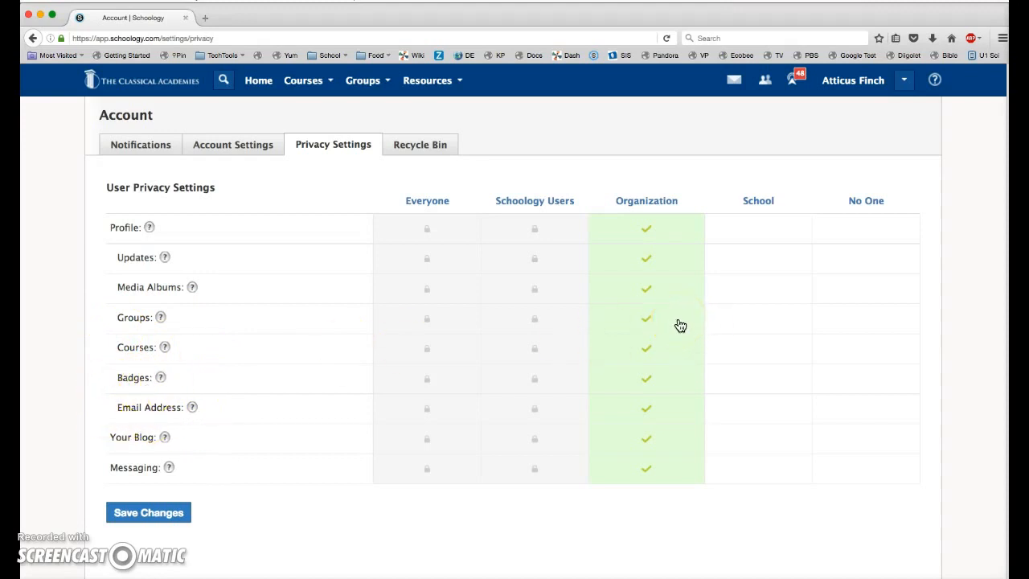
- Set Groups visibility to No One
left_click(759, 319)
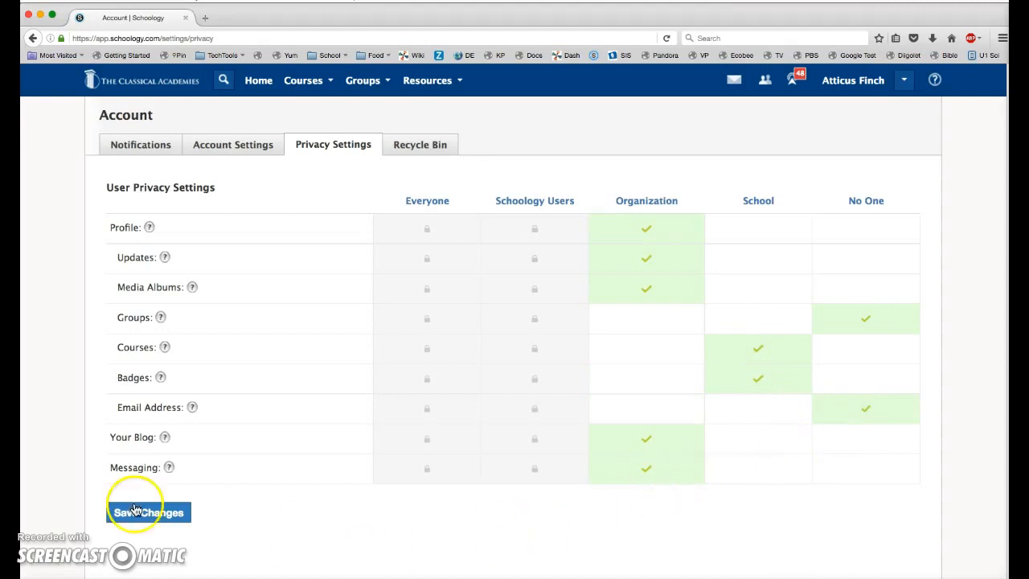
mouse_move(111, 440)
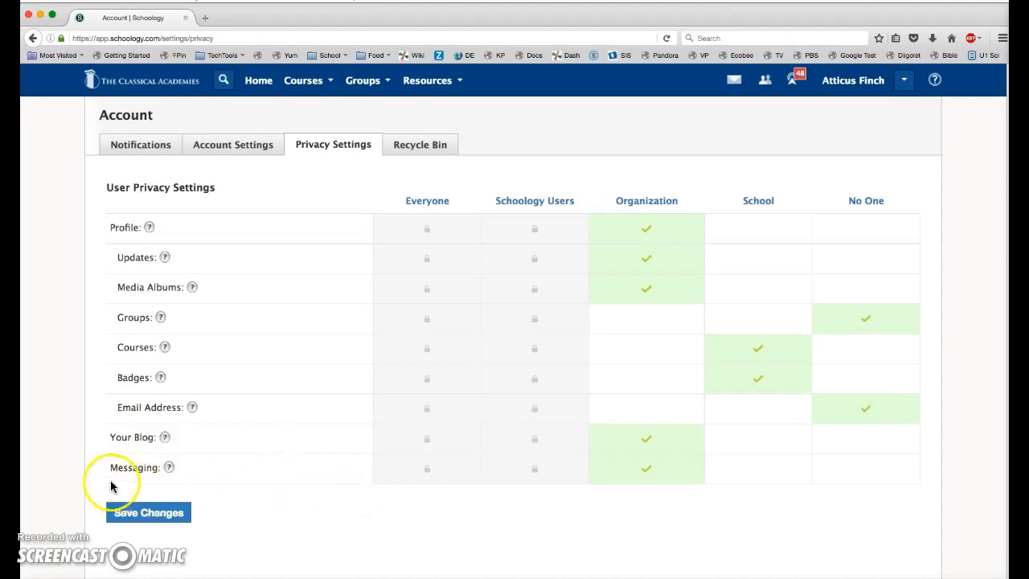
mouse_move(598, 514)
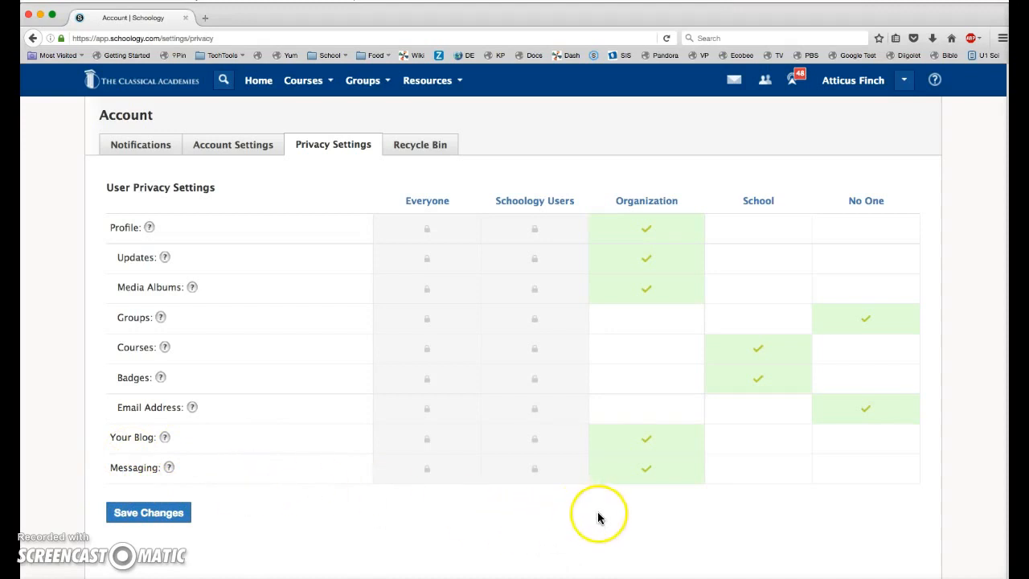
mouse_move(619, 473)
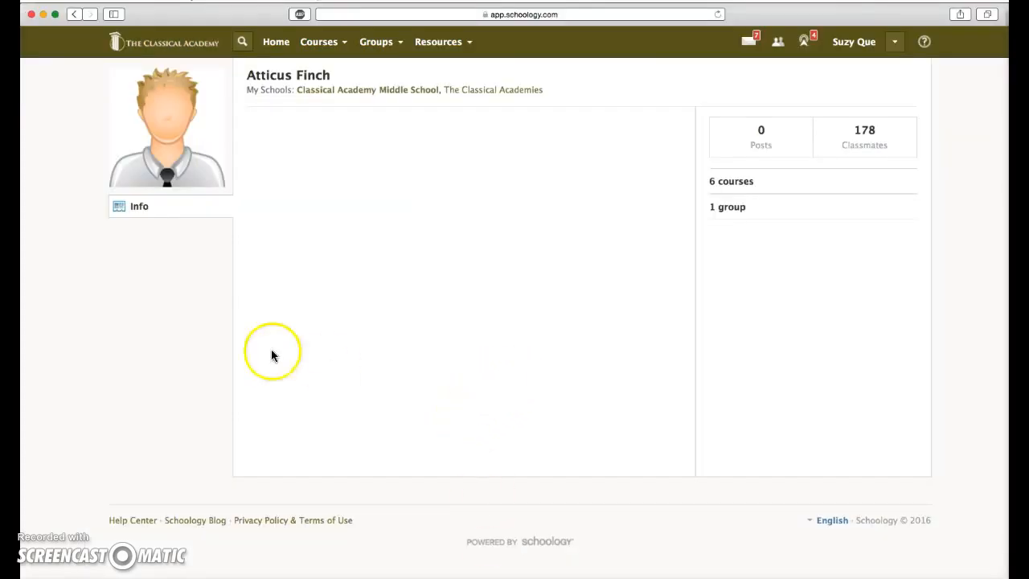
mouse_move(240, 381)
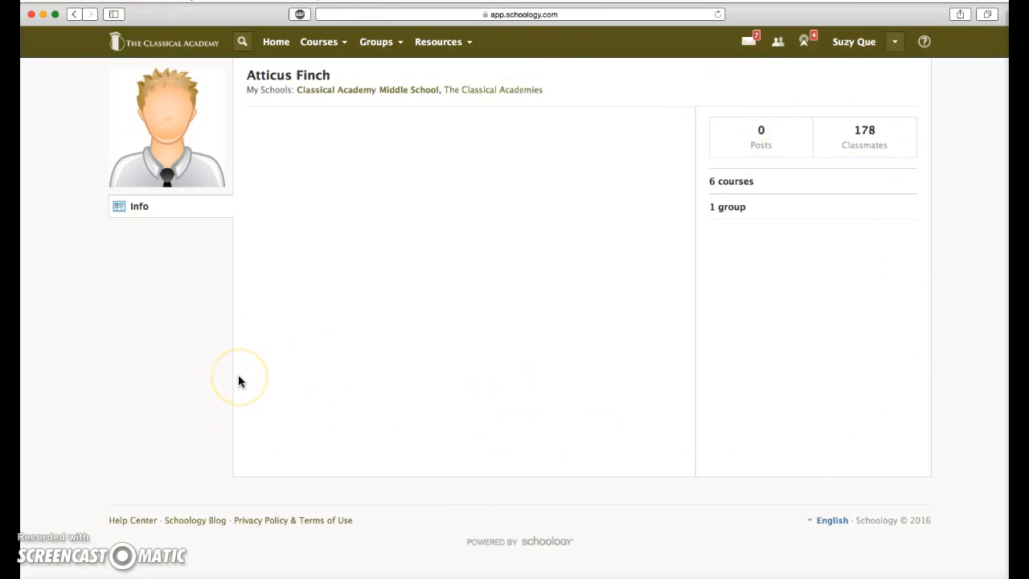
mouse_move(168, 369)
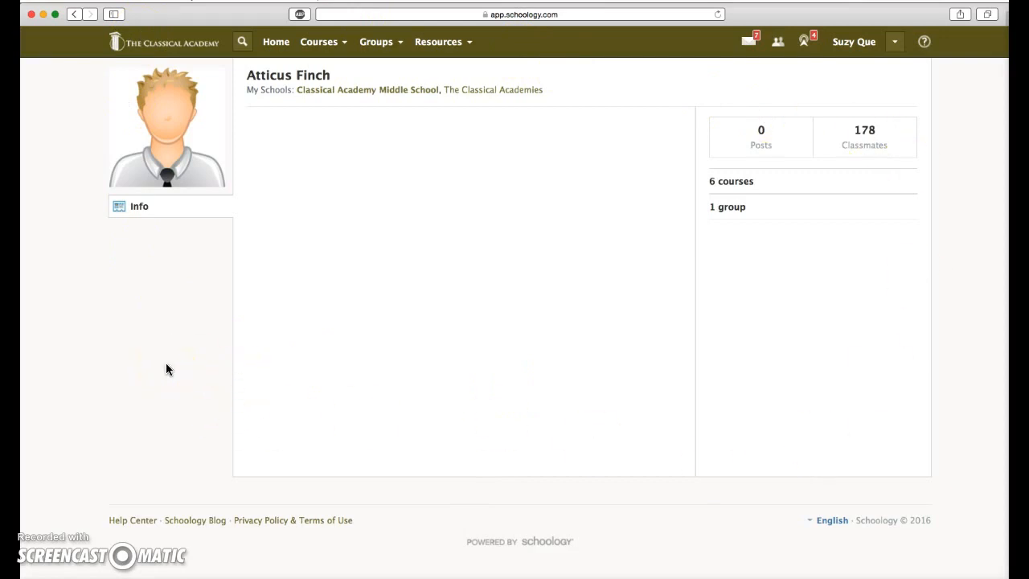
mouse_move(130, 424)
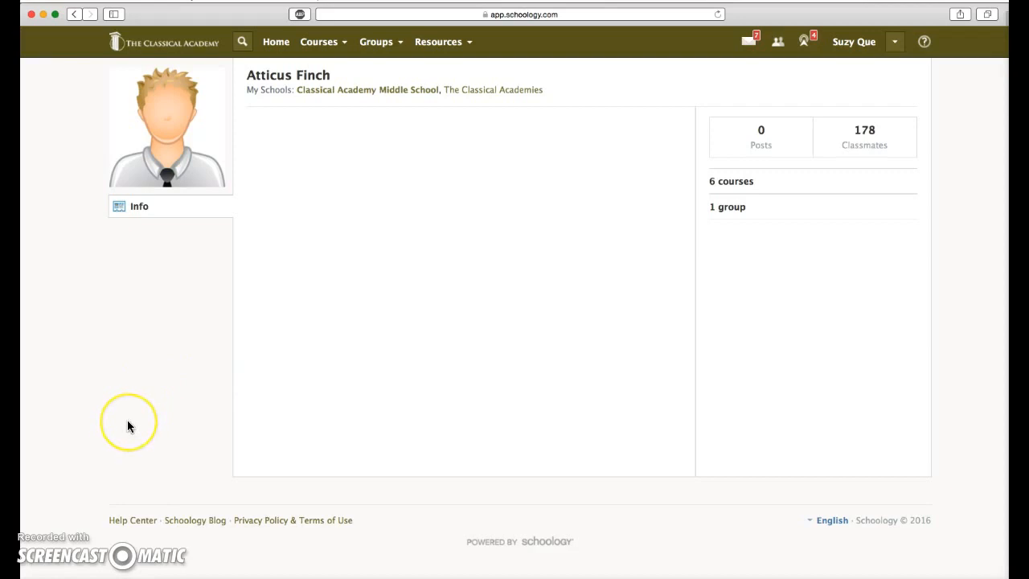